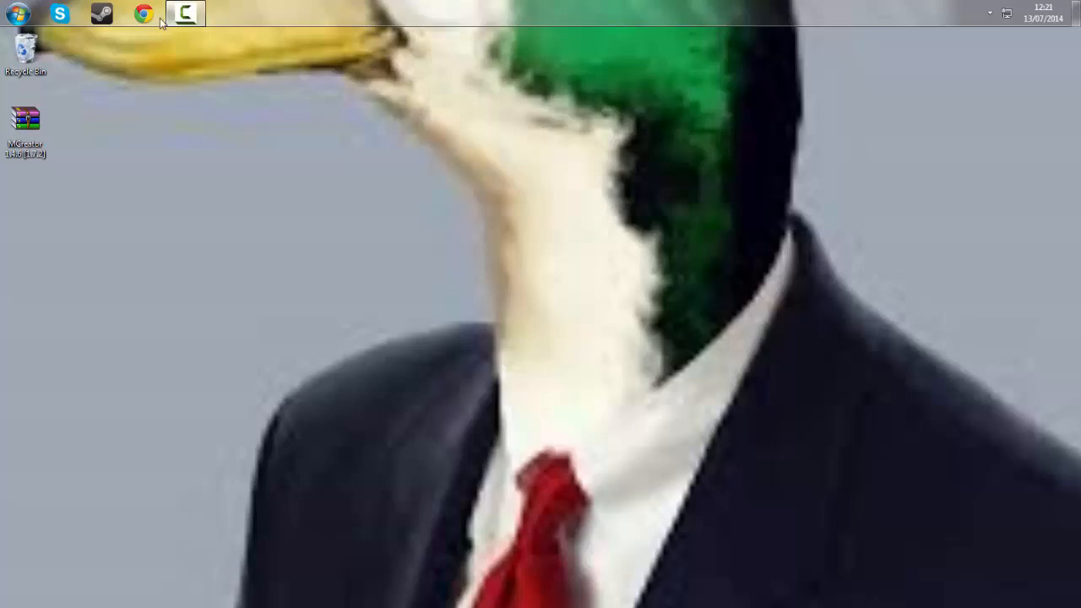
Step: Launch Chrome and download the MCreator 1.4.6 [1.7.2].zip from the copy.com link
{"action": "left_click", "coordinate": [143, 13]}
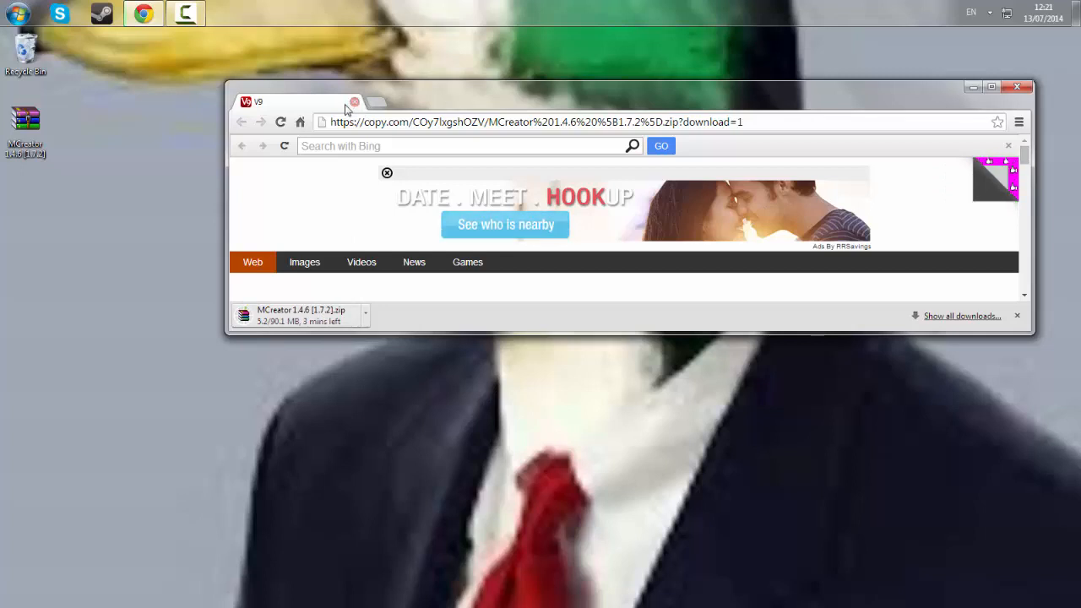
{"action": "mouse_move", "coordinate": [447, 343]}
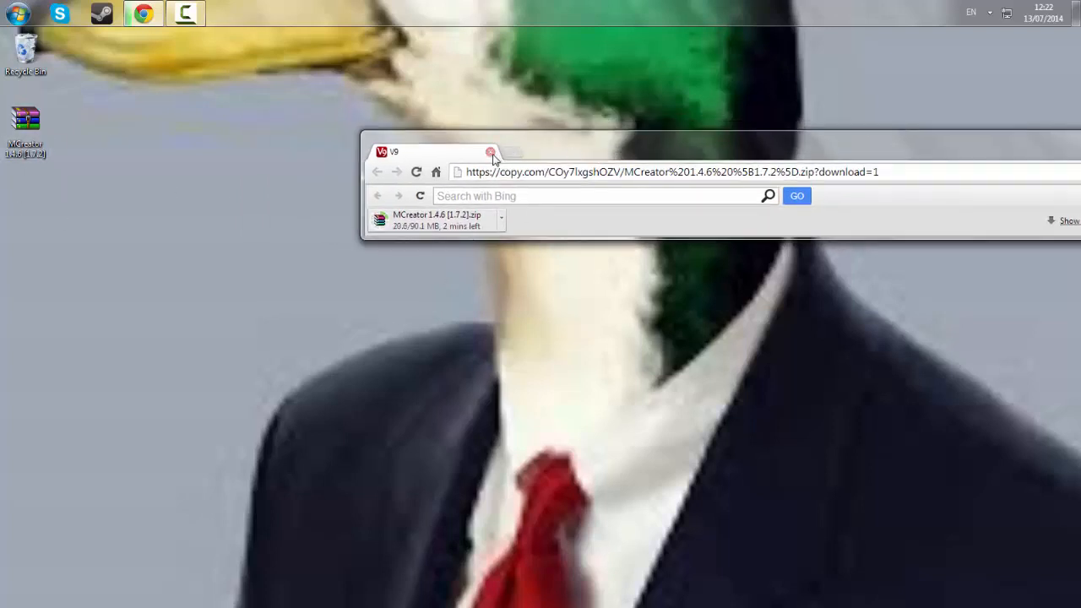
Step: Close Chrome, open the MCreator 1.4.6 zip in WinRAR and dismiss the licence reminder
{"action": "left_click", "coordinate": [490, 152]}
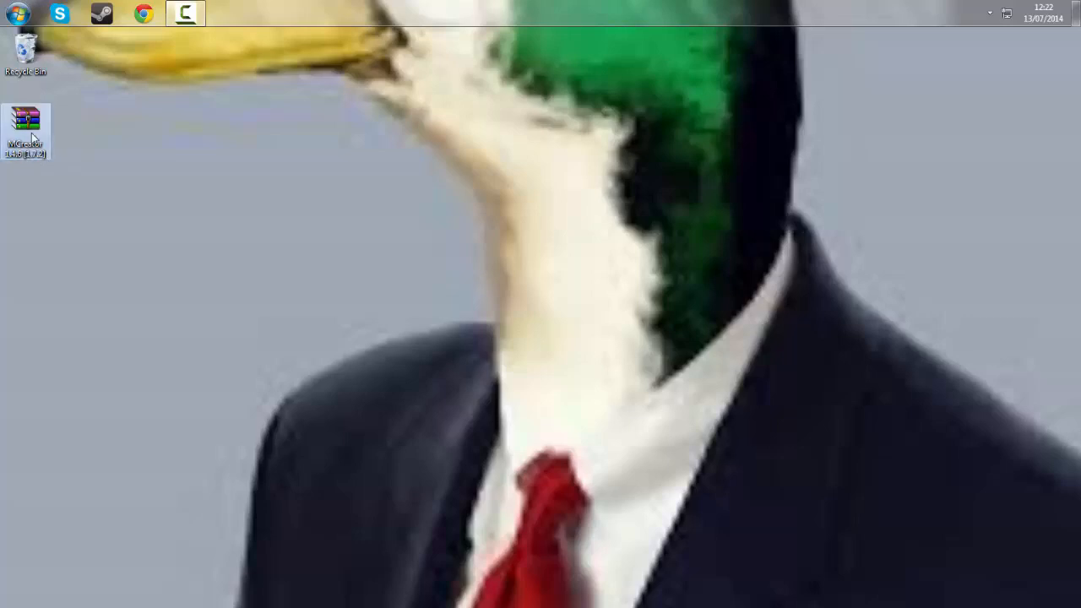
{"action": "double_click", "coordinate": [25, 118]}
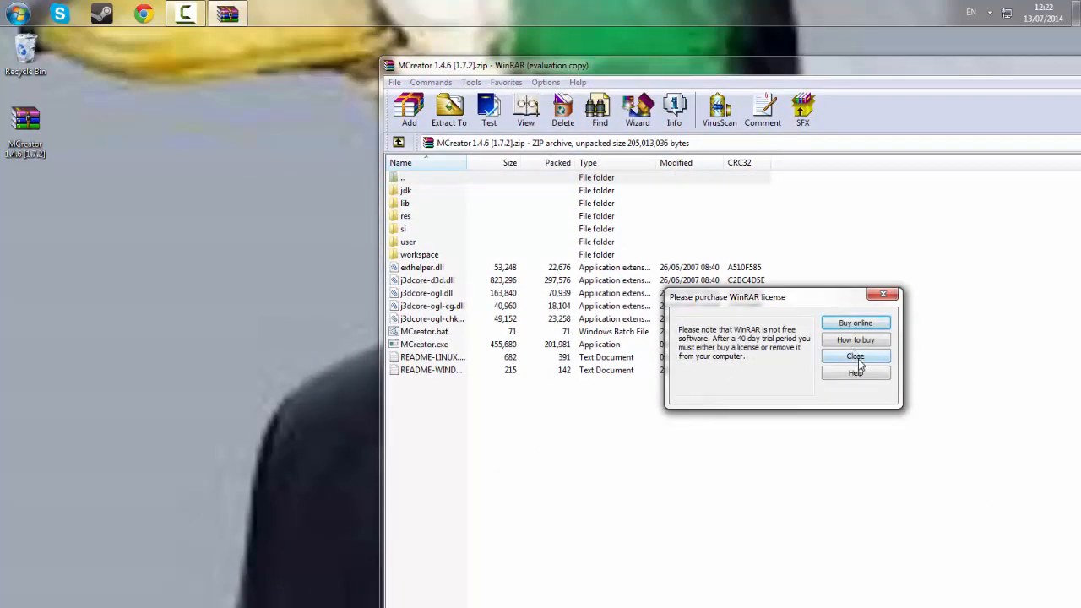
{"action": "left_click", "coordinate": [855, 355]}
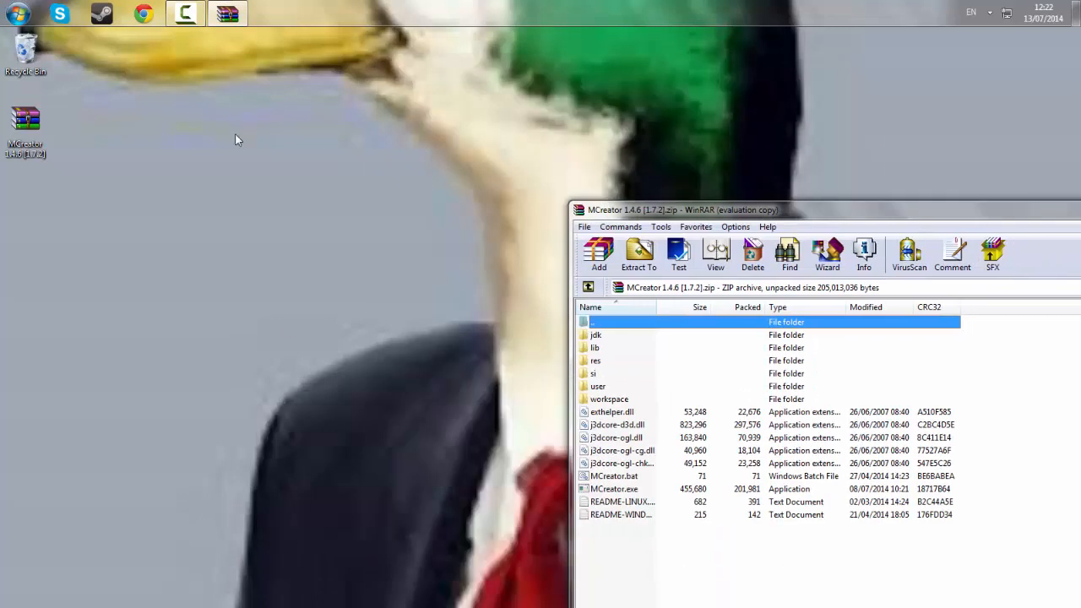
Step: Extract the MCreator zip's contents onto the desktop with Extract Here
{"action": "right_click", "coordinate": [25, 119]}
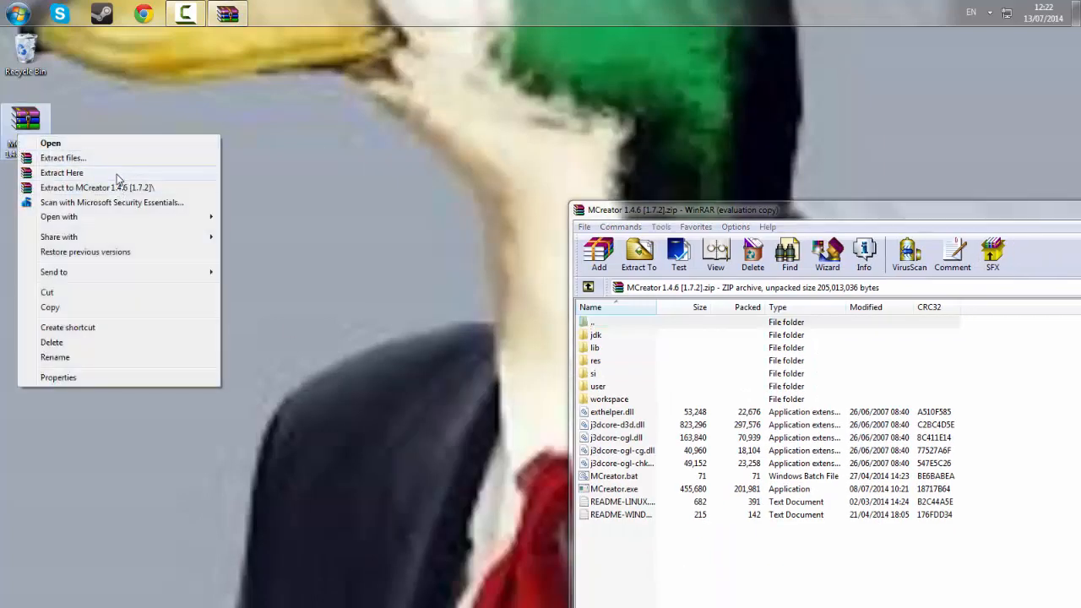
{"action": "left_click", "coordinate": [61, 173]}
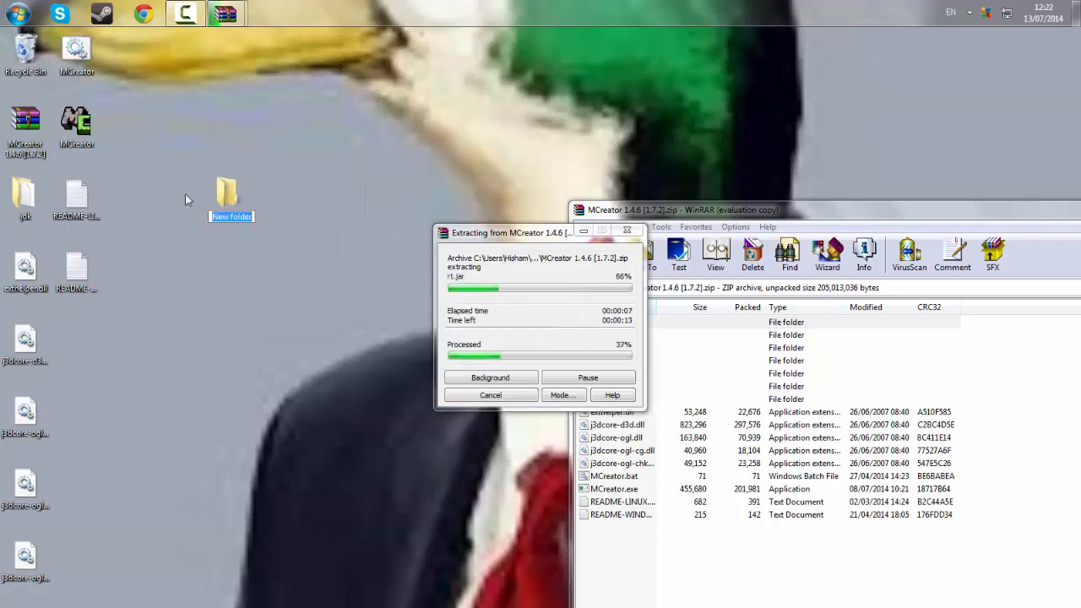
{"action": "right_click", "coordinate": [76, 118]}
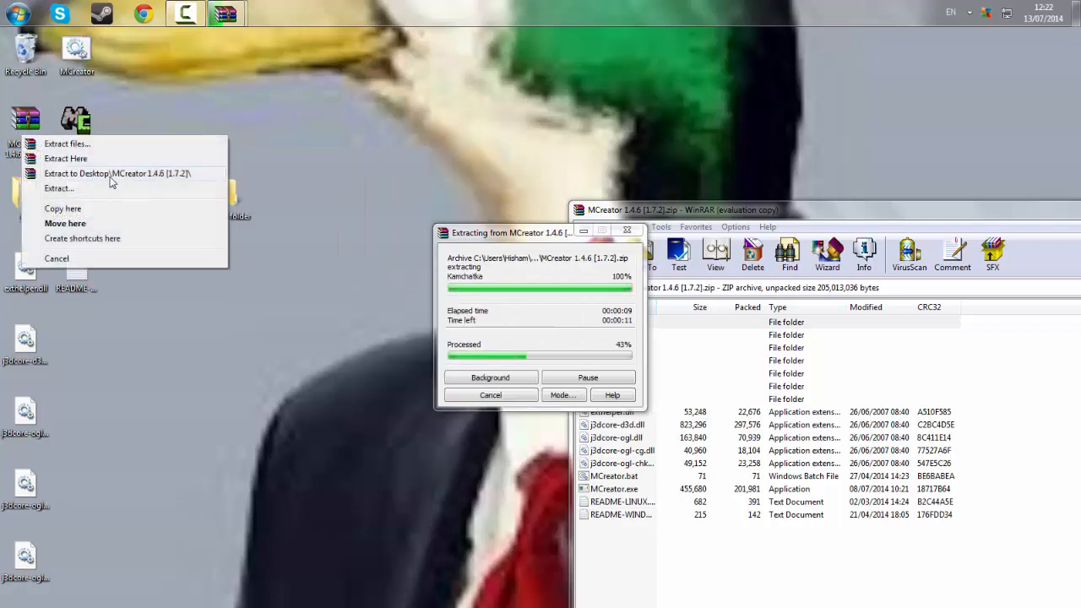
{"action": "mouse_move", "coordinate": [98, 156]}
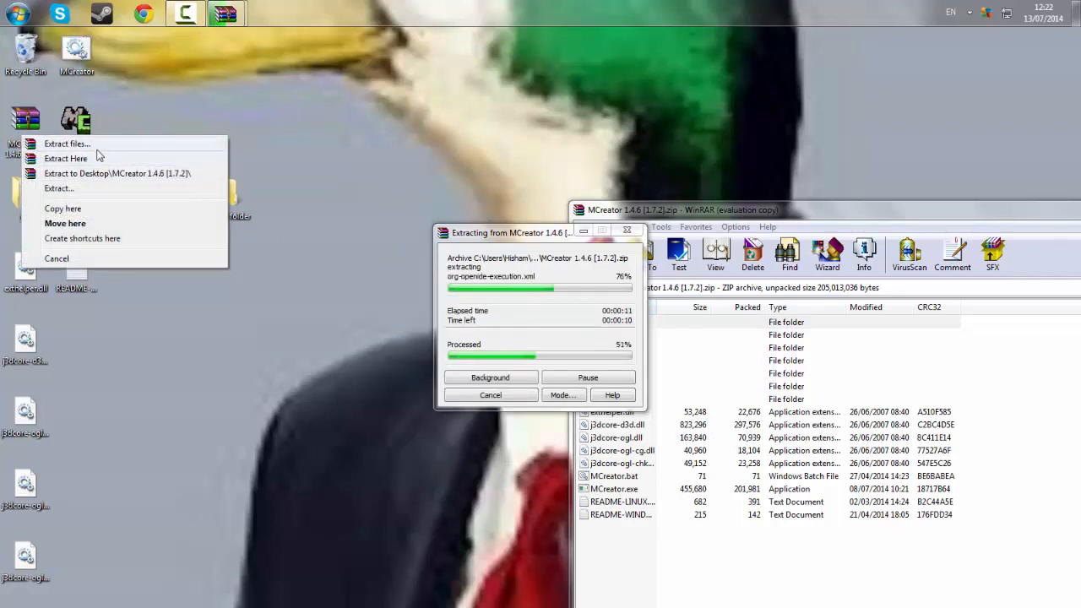
{"action": "left_click", "coordinate": [66, 158]}
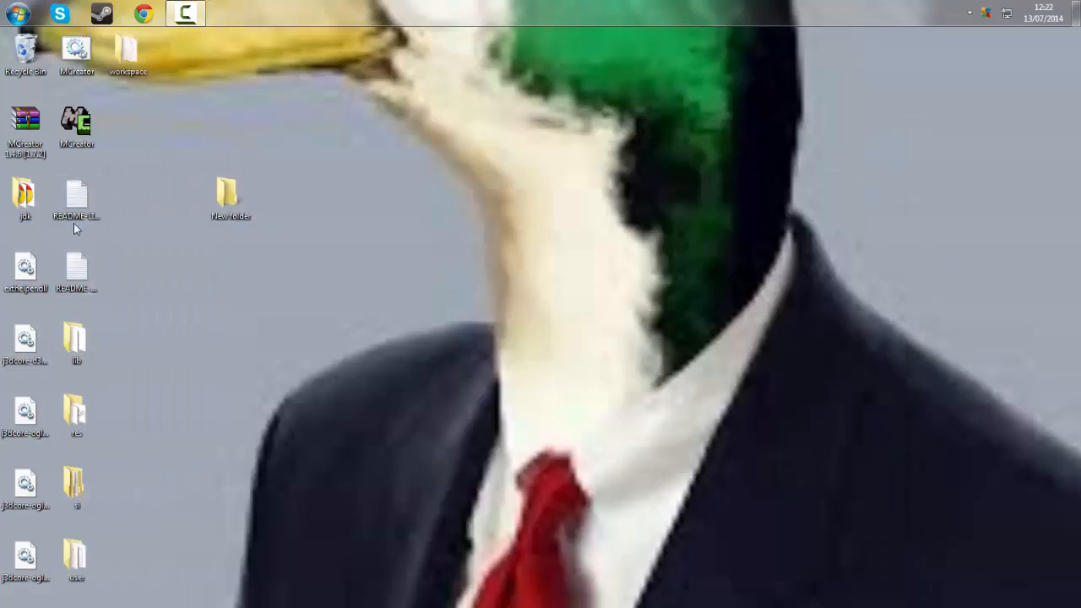
{"action": "mouse_move", "coordinate": [119, 247]}
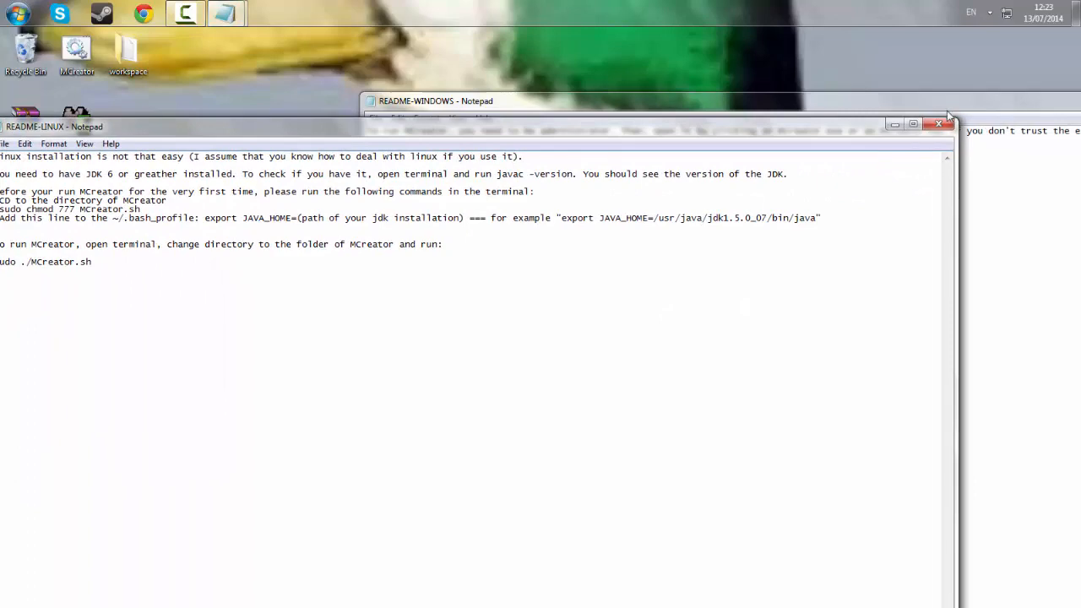
Step: Close the Linux readme, leaving README-WINDOWS with its run-as-administrator note in Notepad
{"action": "left_click", "coordinate": [938, 123]}
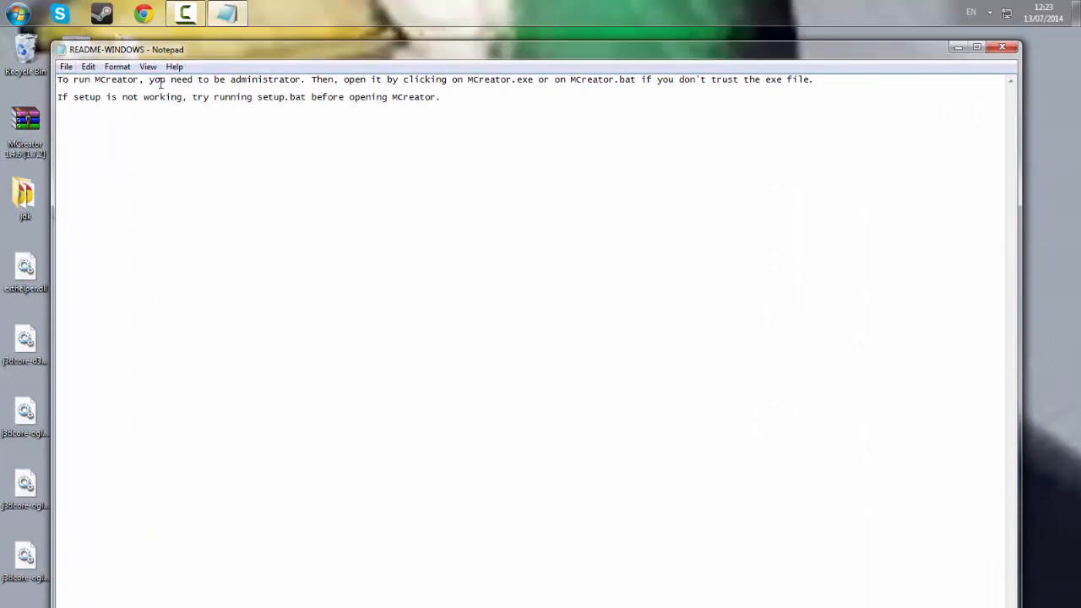
{"action": "mouse_move", "coordinate": [298, 84]}
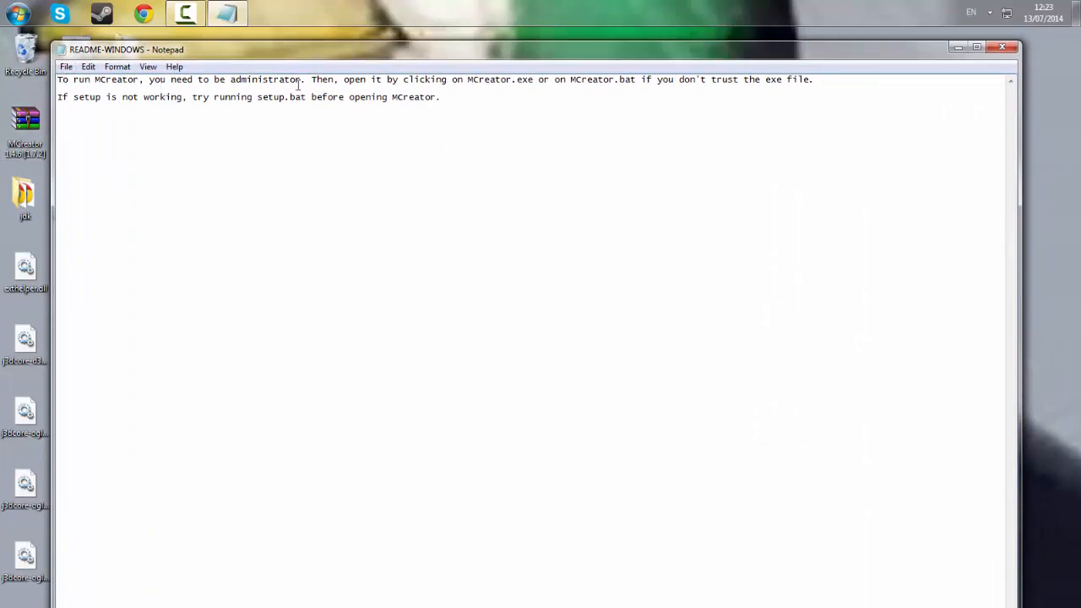
{"action": "mouse_move", "coordinate": [380, 76]}
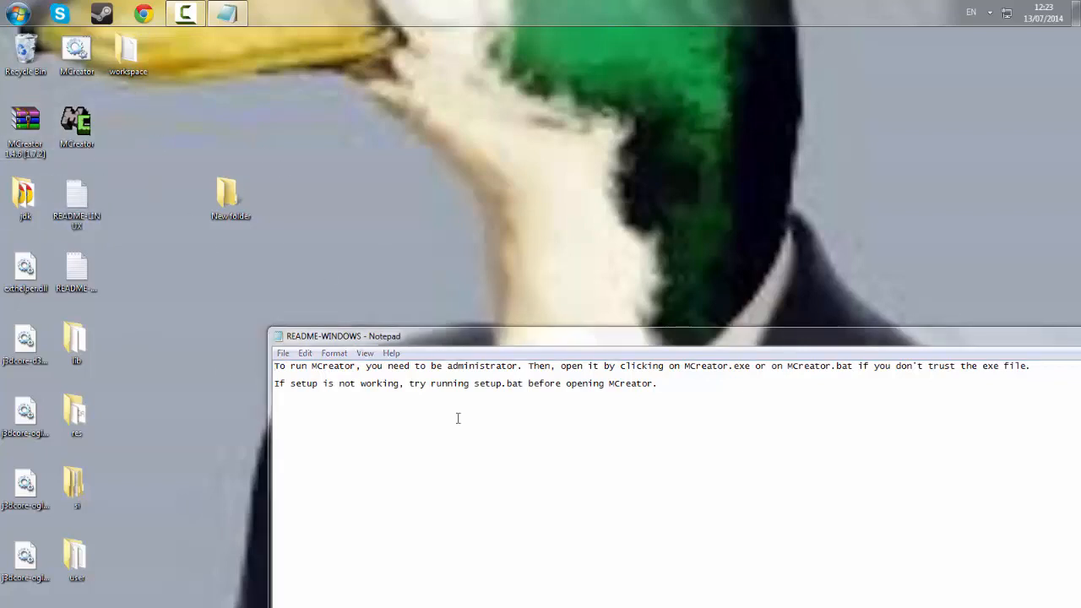
{"action": "mouse_move", "coordinate": [497, 345]}
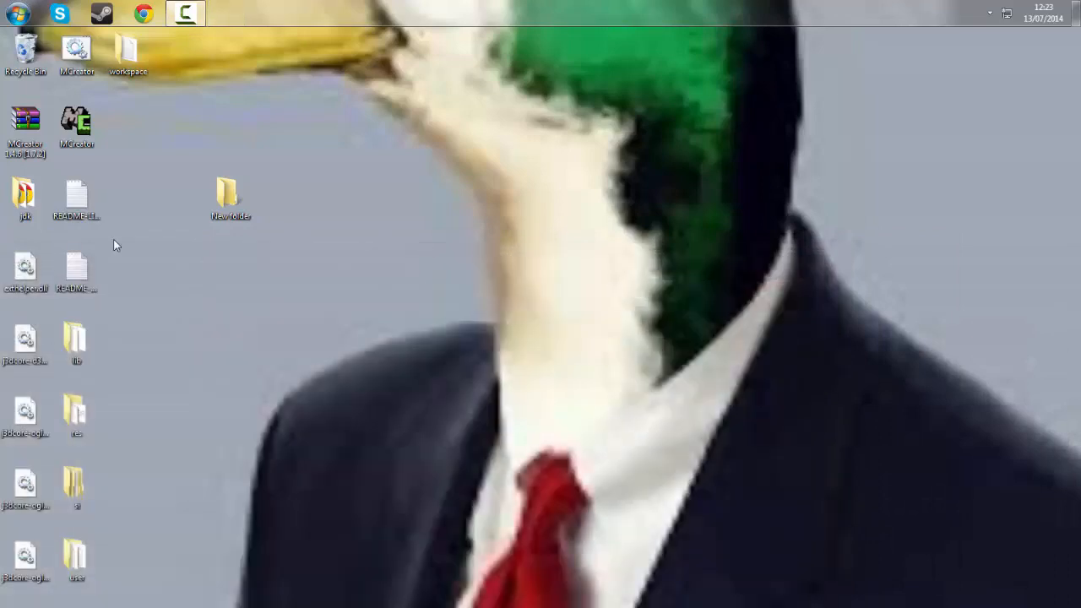
Step: Move MCreator.exe to the middle of the desktop and run it, confirming the security warning
{"action": "left_click_drag", "start_coordinate": [76, 122], "coordinate": [179, 127]}
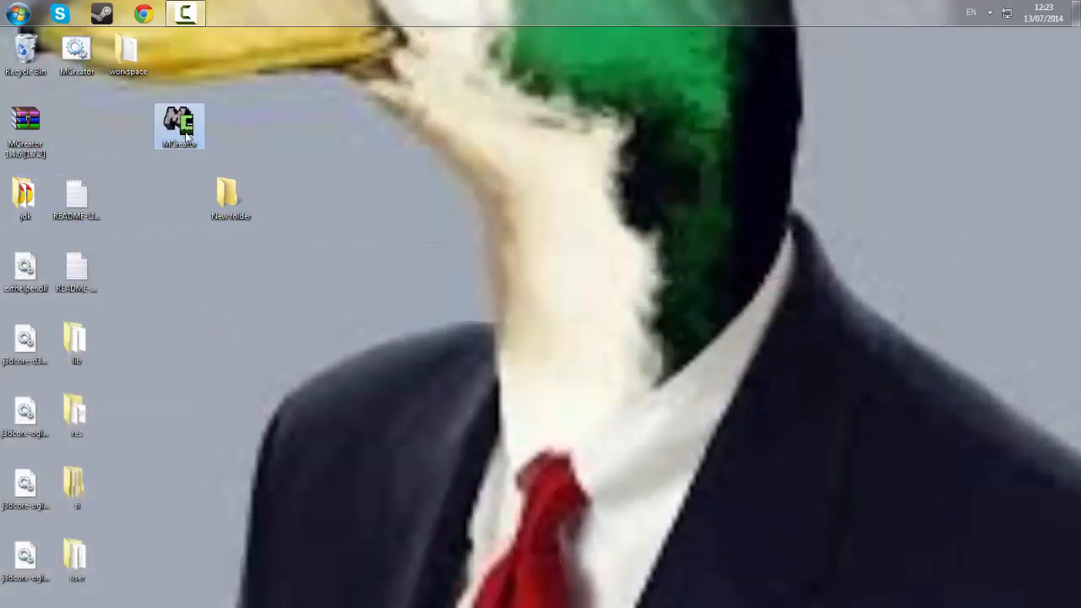
{"action": "left_click_drag", "start_coordinate": [179, 127], "coordinate": [590, 199]}
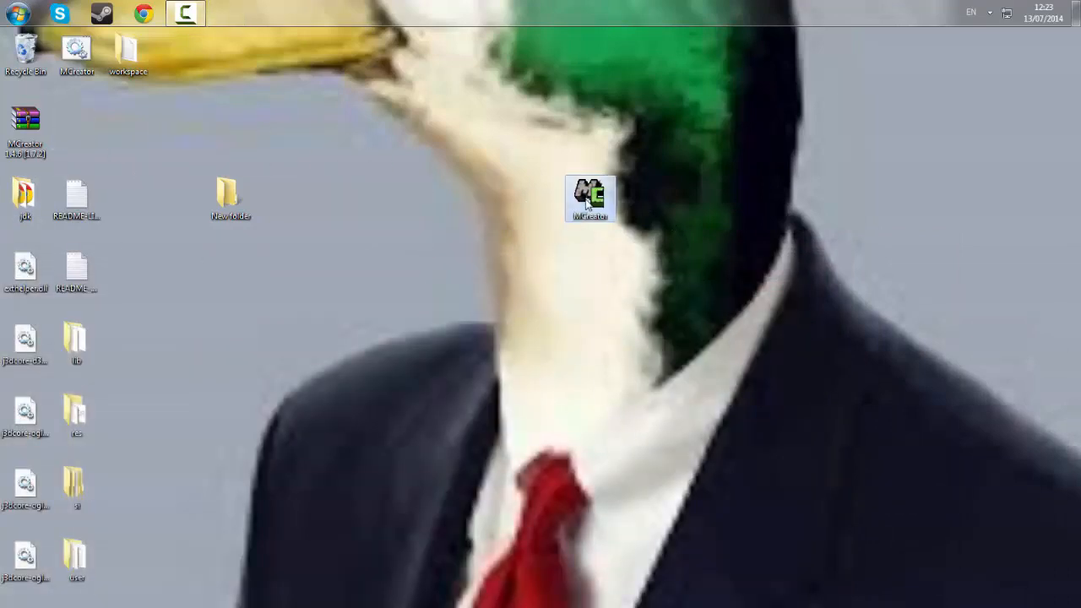
{"action": "mouse_move", "coordinate": [607, 267]}
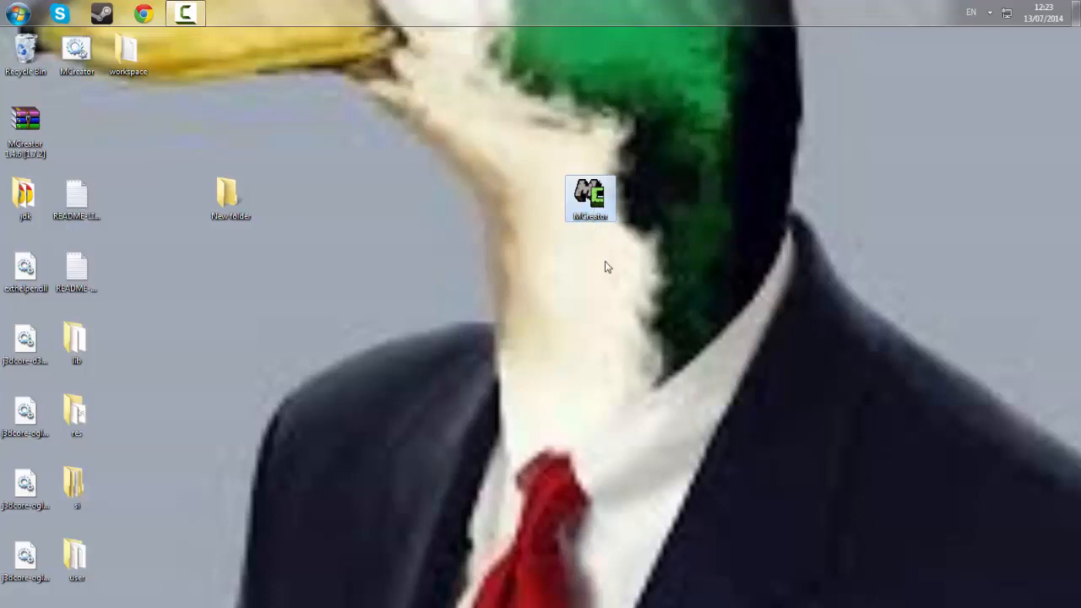
{"action": "double_click", "coordinate": [590, 200]}
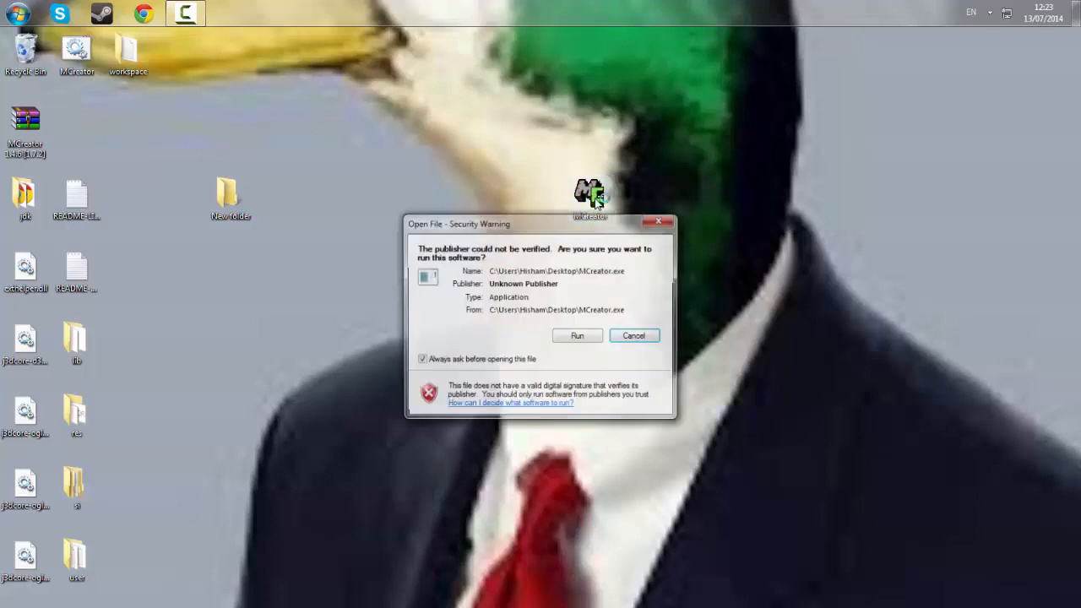
{"action": "left_click", "coordinate": [578, 335]}
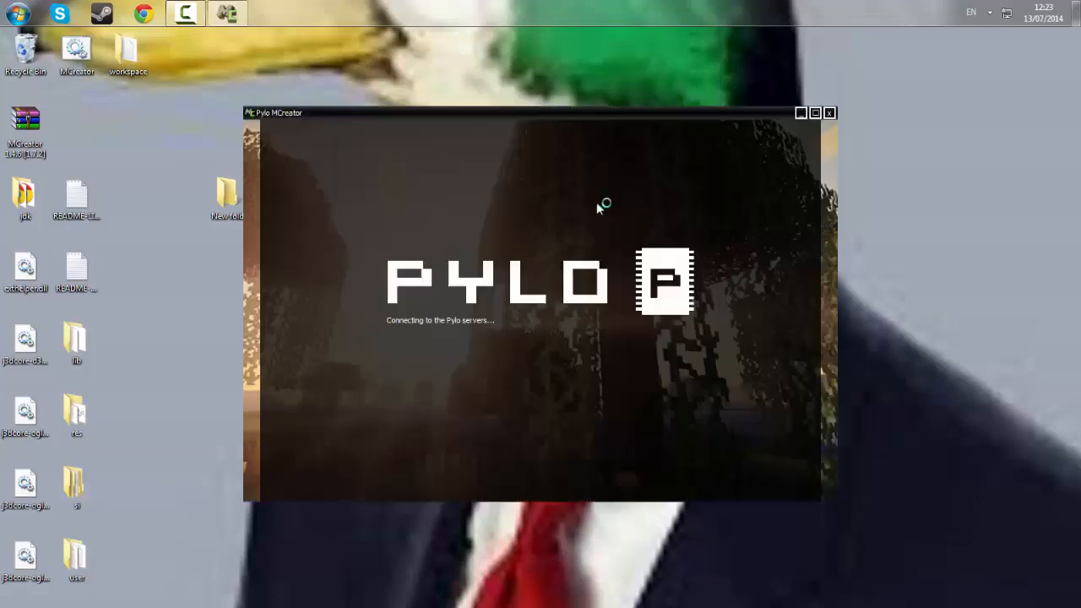
{"action": "mouse_move", "coordinate": [899, 245]}
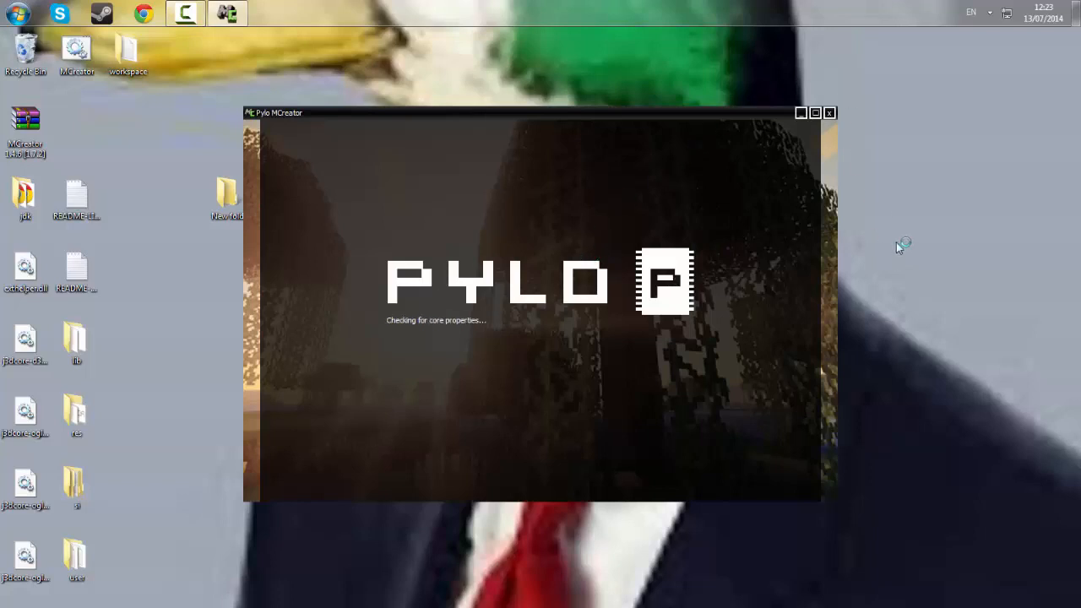